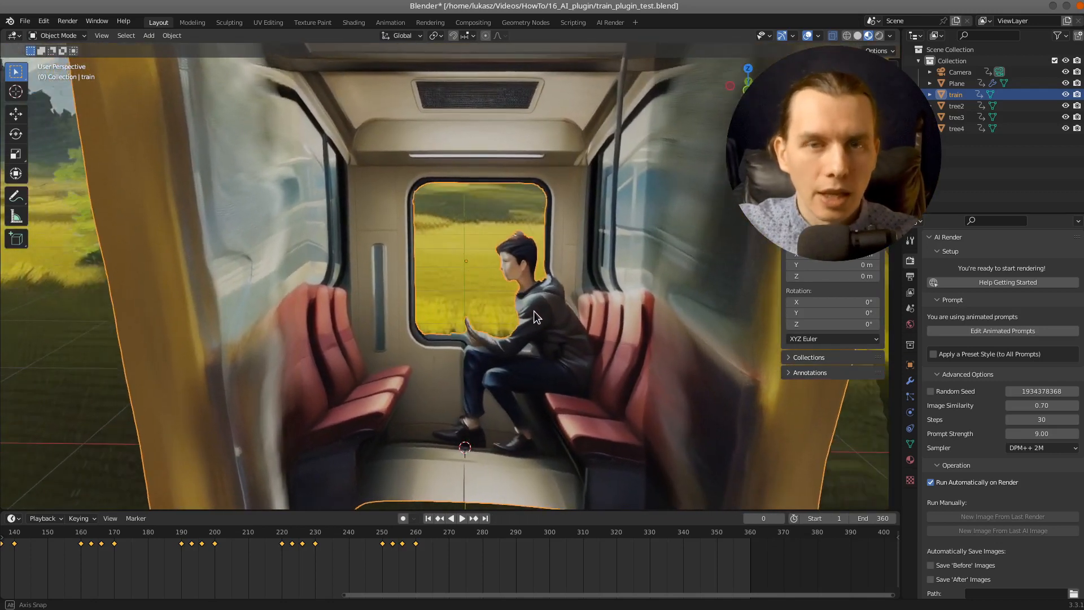
Switch the selected train object into Edit Mode to expose its dense, stretched mesh.
key("Tab")
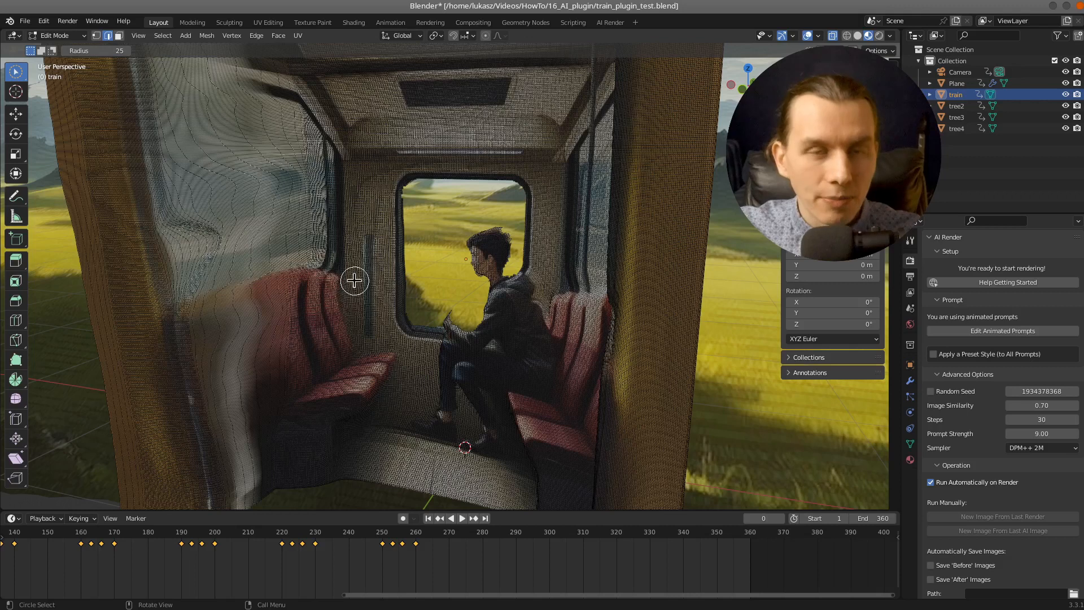
mouse_move(448, 285)
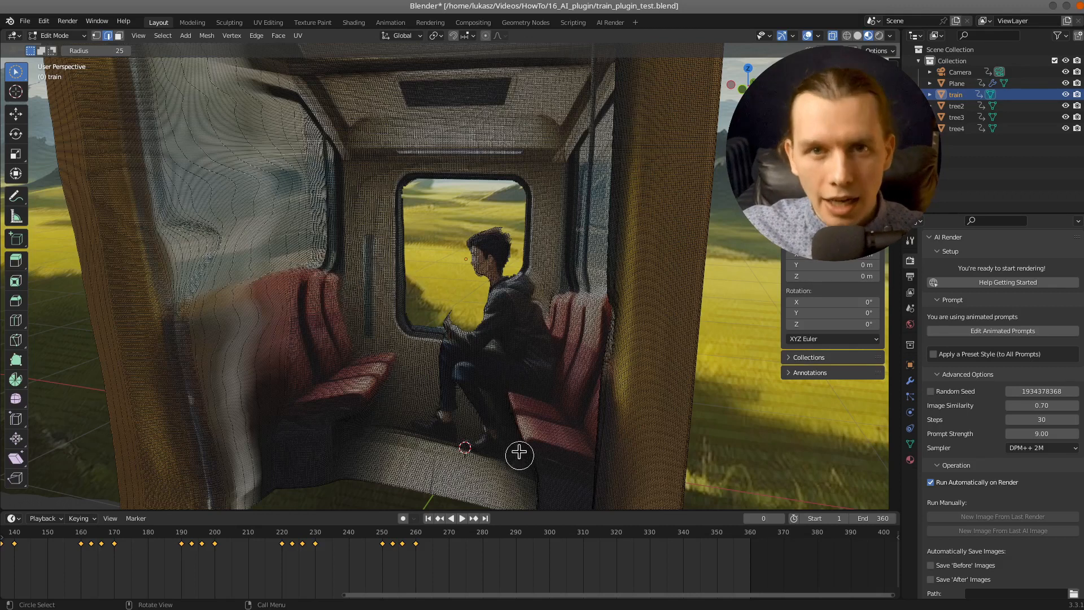
mouse_move(548, 407)
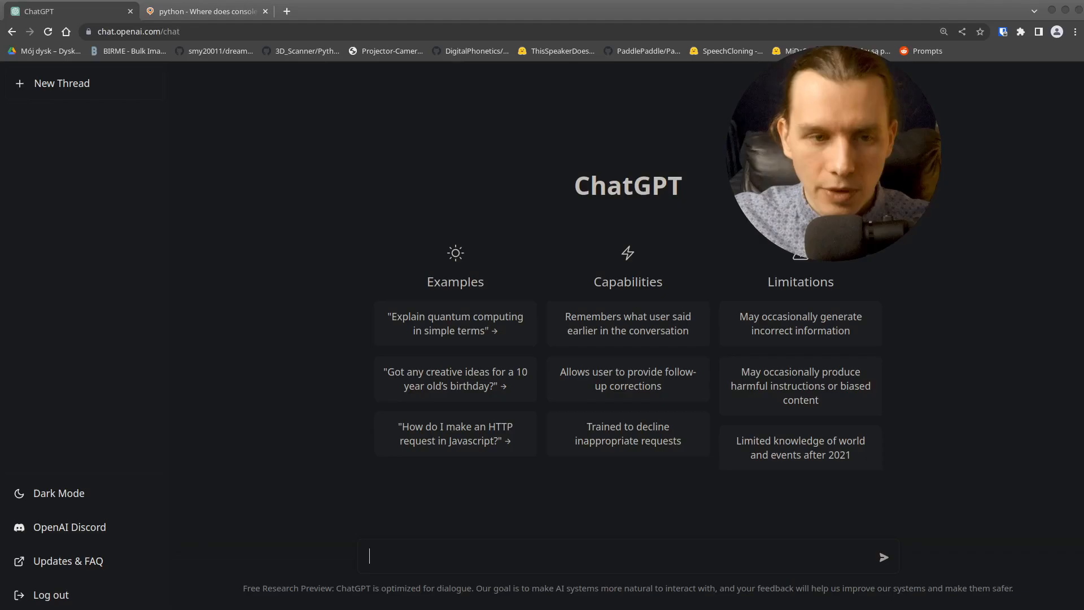
mouse_move(573, 164)
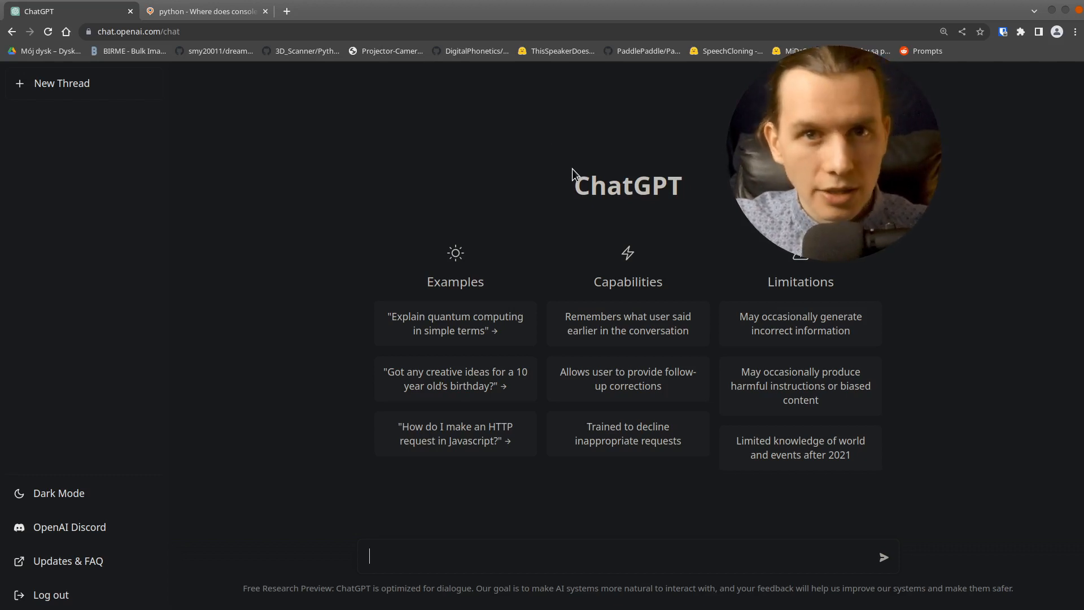
mouse_move(694, 160)
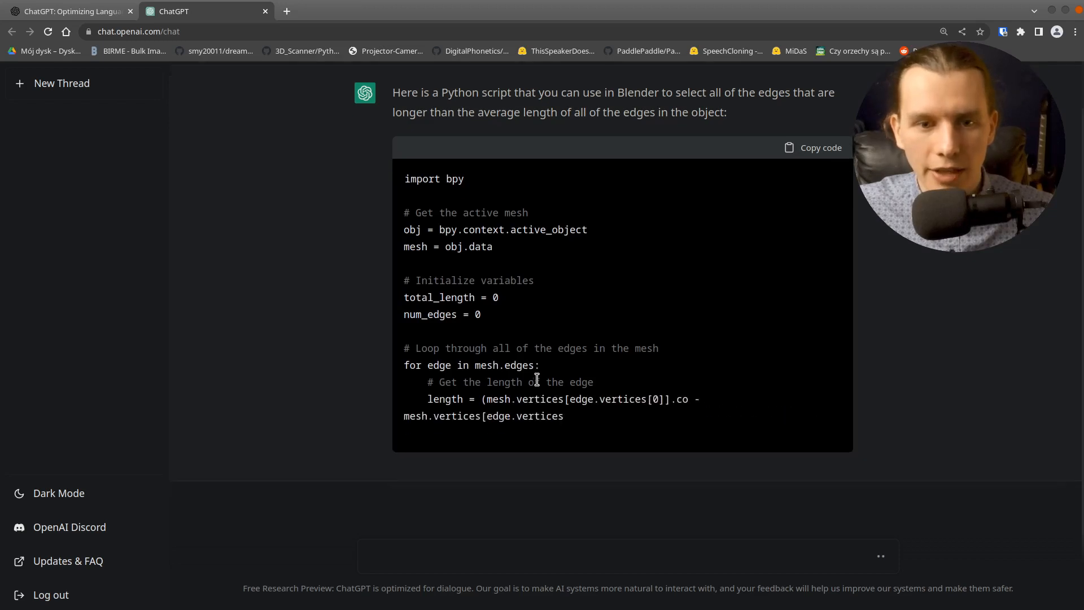
Scroll through ChatGPT's reply containing the above-average edge-length selection script.
scroll("down", 3)
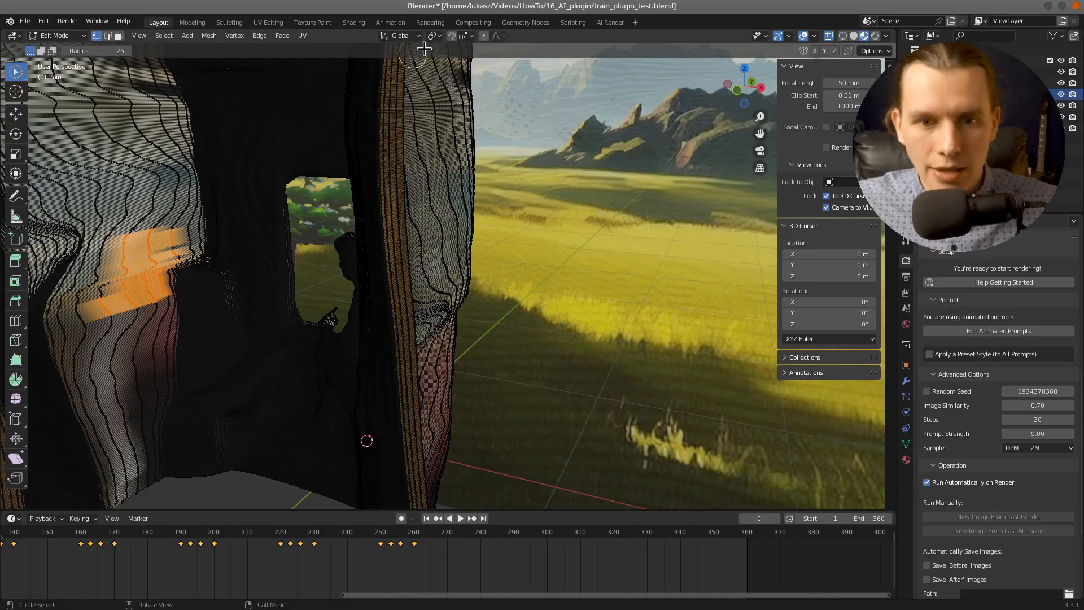
Create a new text in the Scripting workspace and paste the ChatGPT edge-selection script into it.
left_click(572, 22)
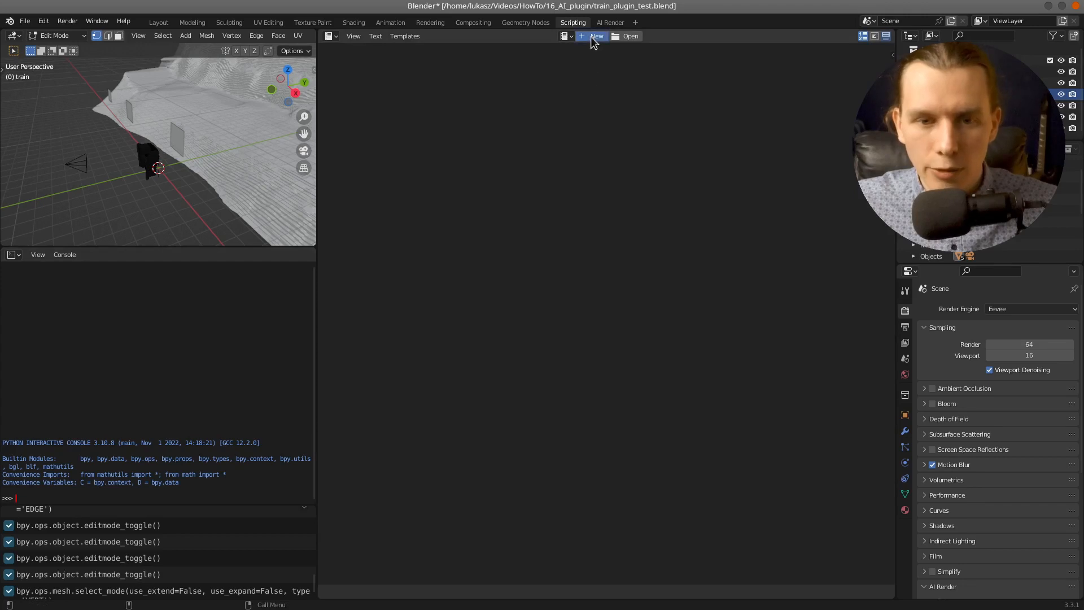
left_click(594, 37)
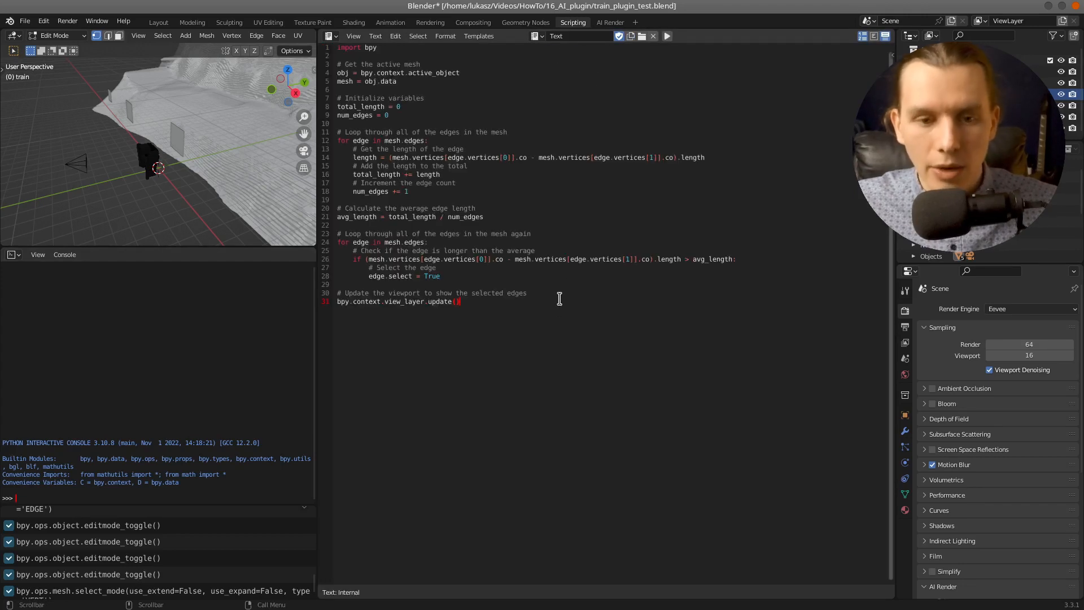
mouse_move(126, 181)
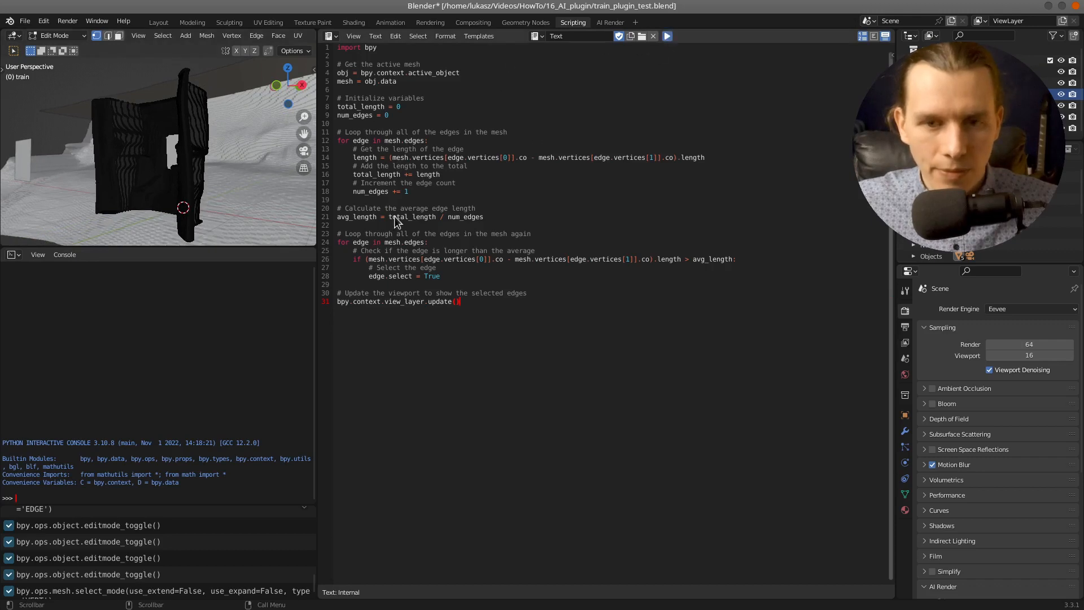
left_click(666, 36)
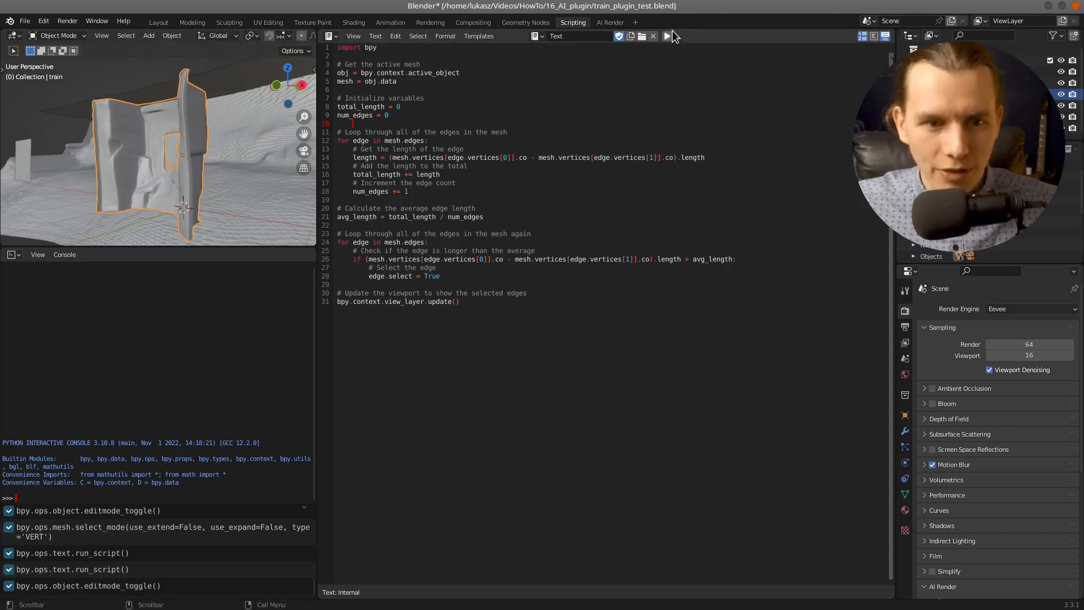
Run the edge-selection script on the train and check the result in Edit Mode.
left_click(665, 36)
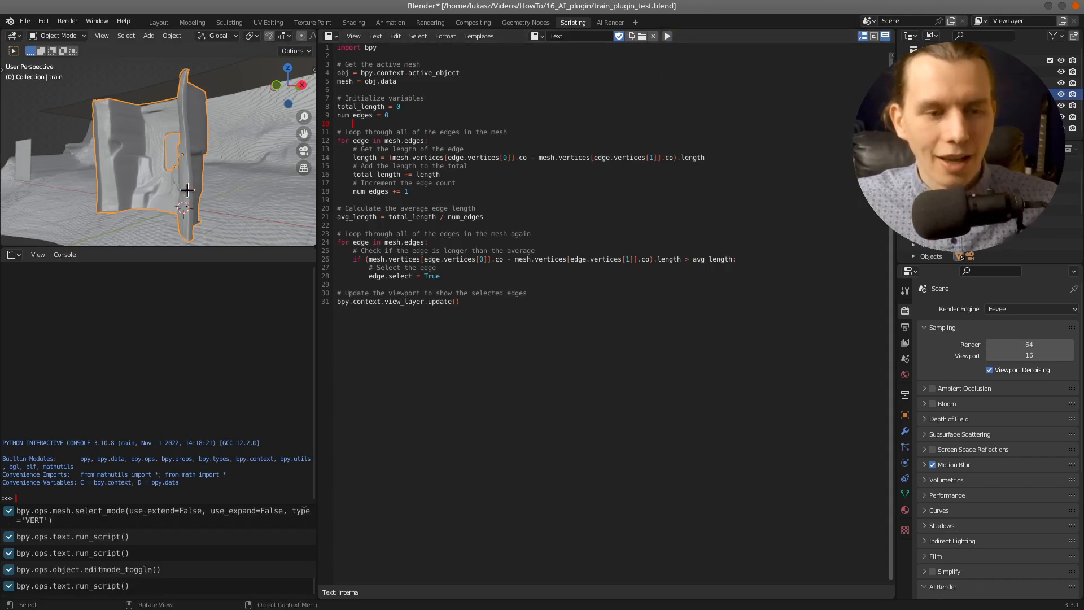
key("Tab")
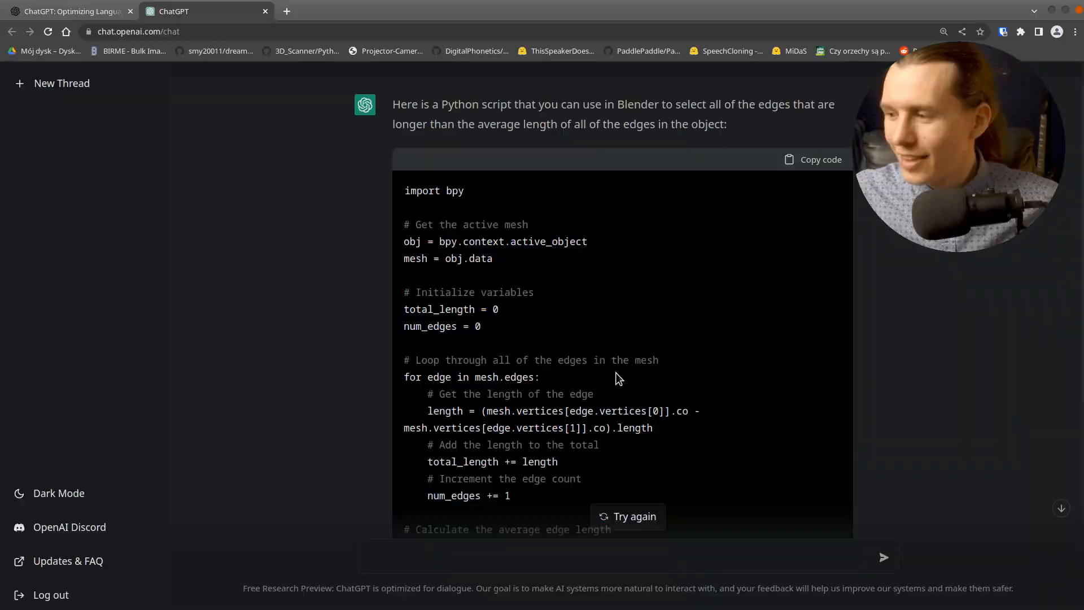
Scroll the ChatGPT conversation while it writes the new threshold-based edge script.
scroll("down", 3)
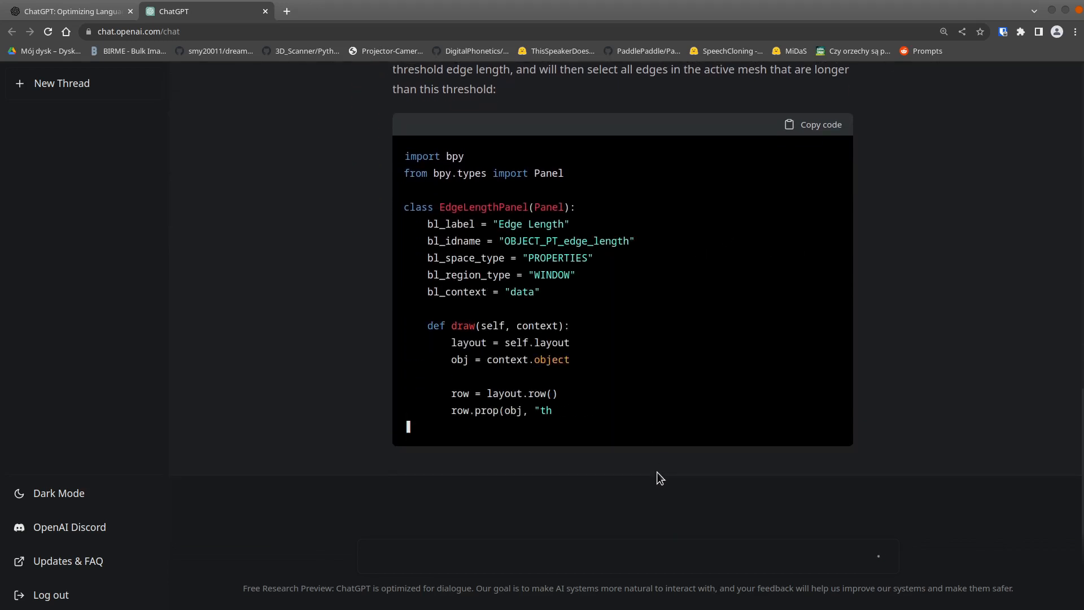
Scroll through the ChatGPT reply containing the EdgeLengthPanel threshold script.
scroll("down", 3)
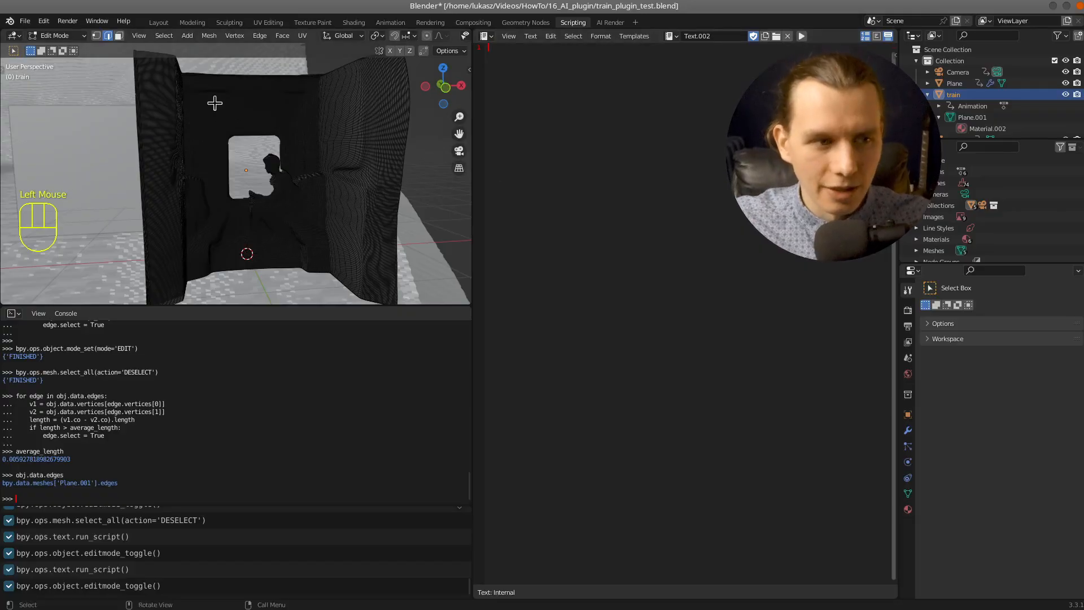
Paste the average-edge-length script into Text.002 and run it, which raises a missing length attribute error.
key("Tab")
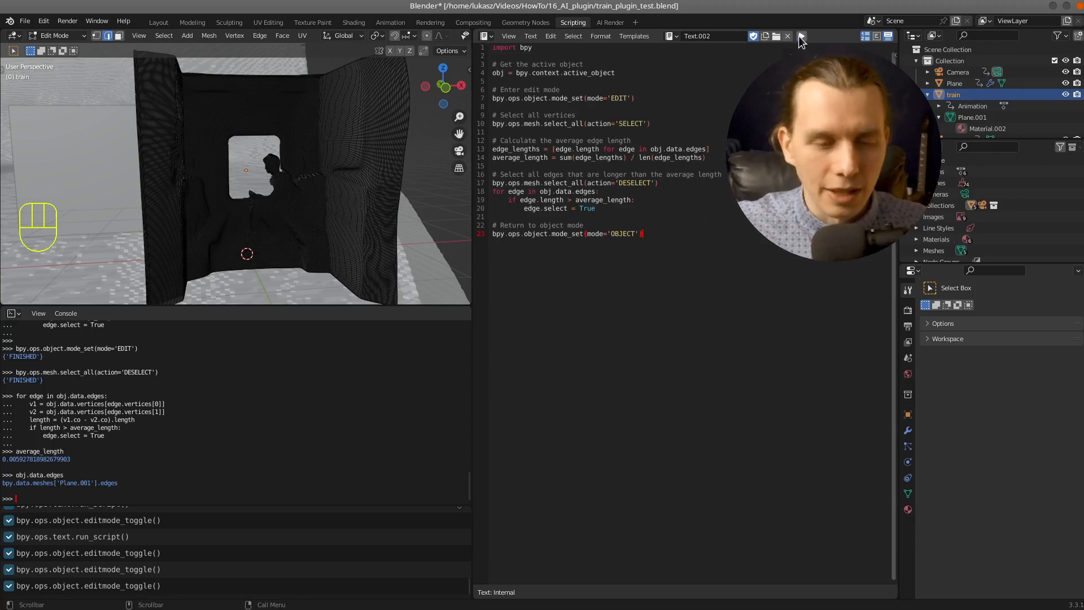
left_click(801, 36)
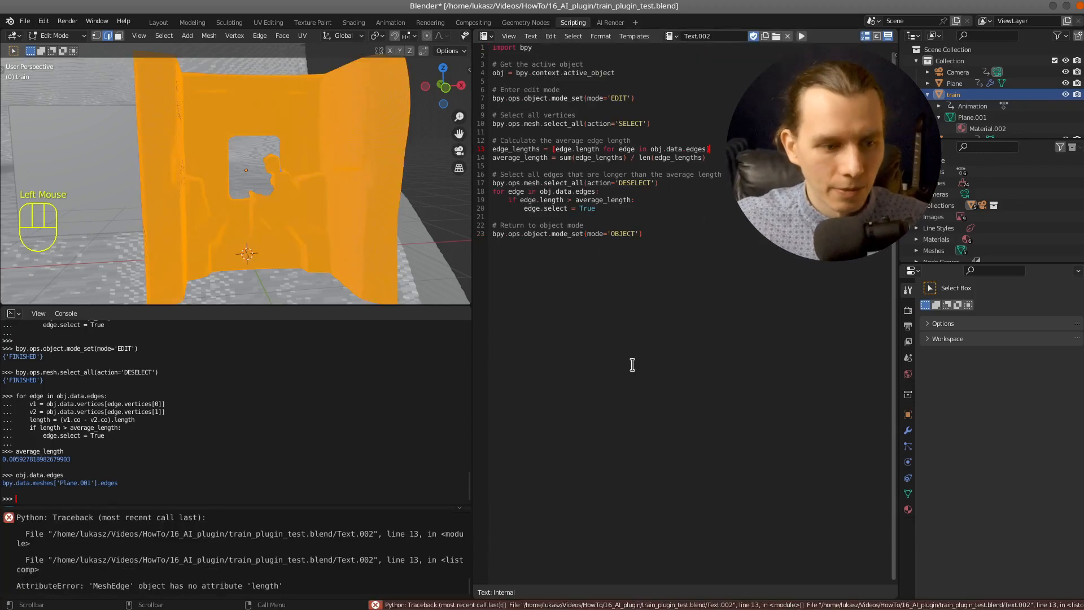